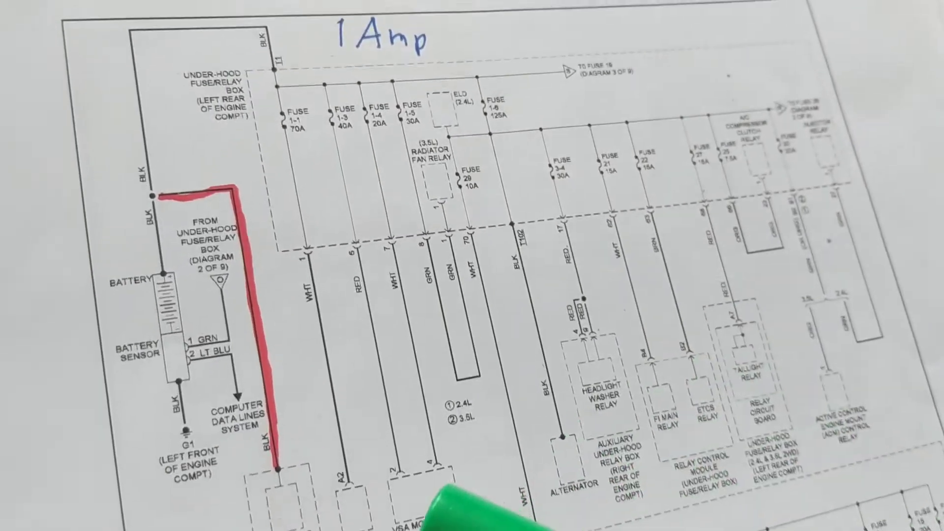
scroll("down", 3)
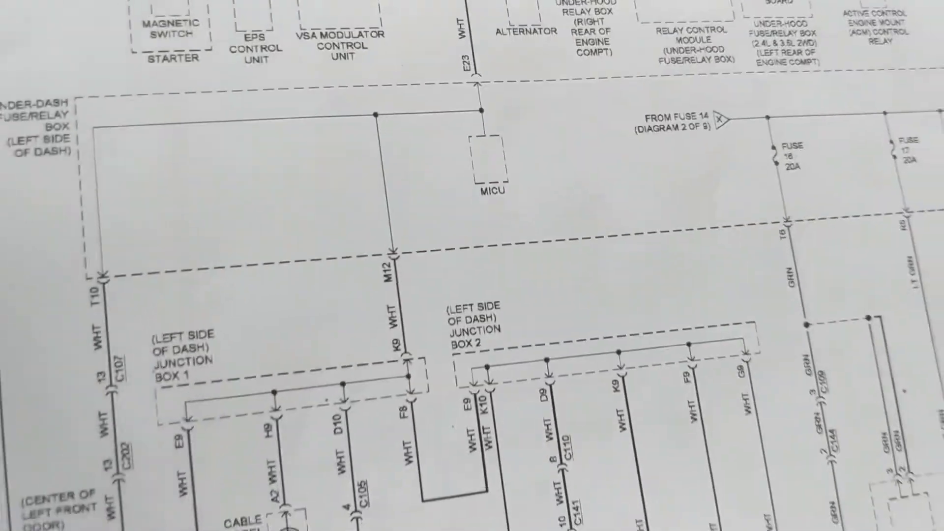
scroll("down", 3)
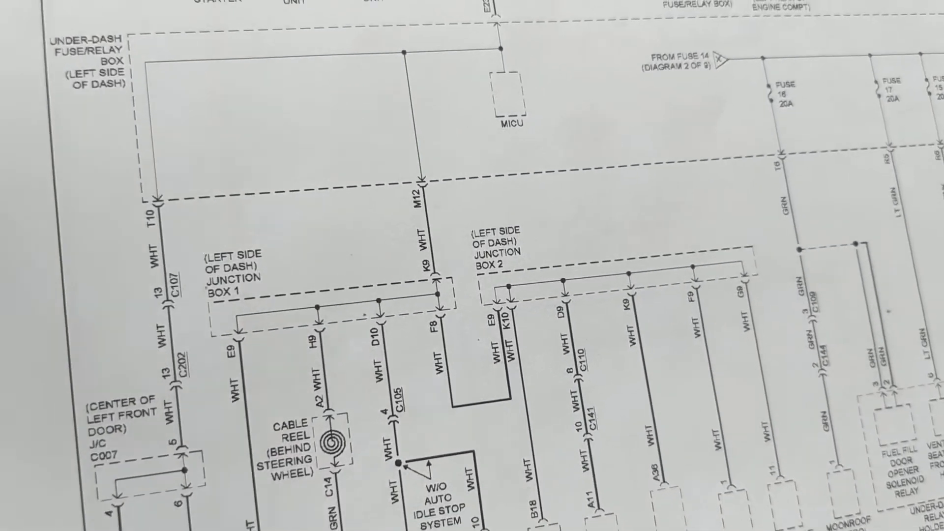